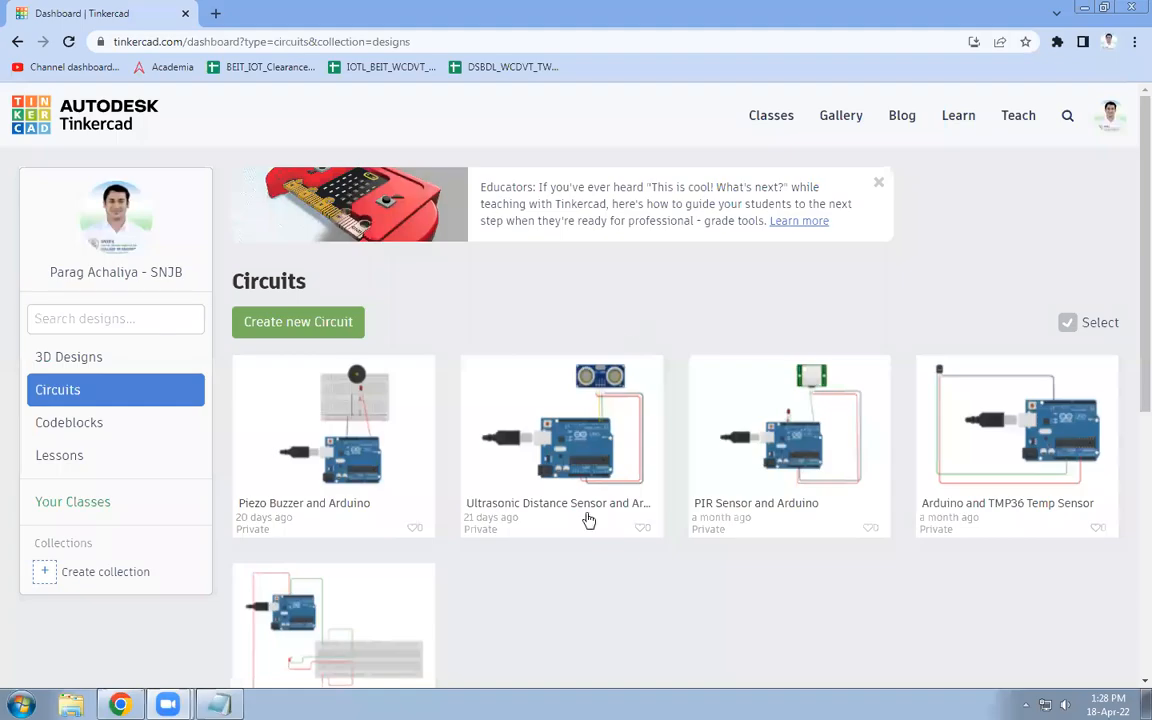
{"action": "mouse_move", "coordinate": [538, 696]}
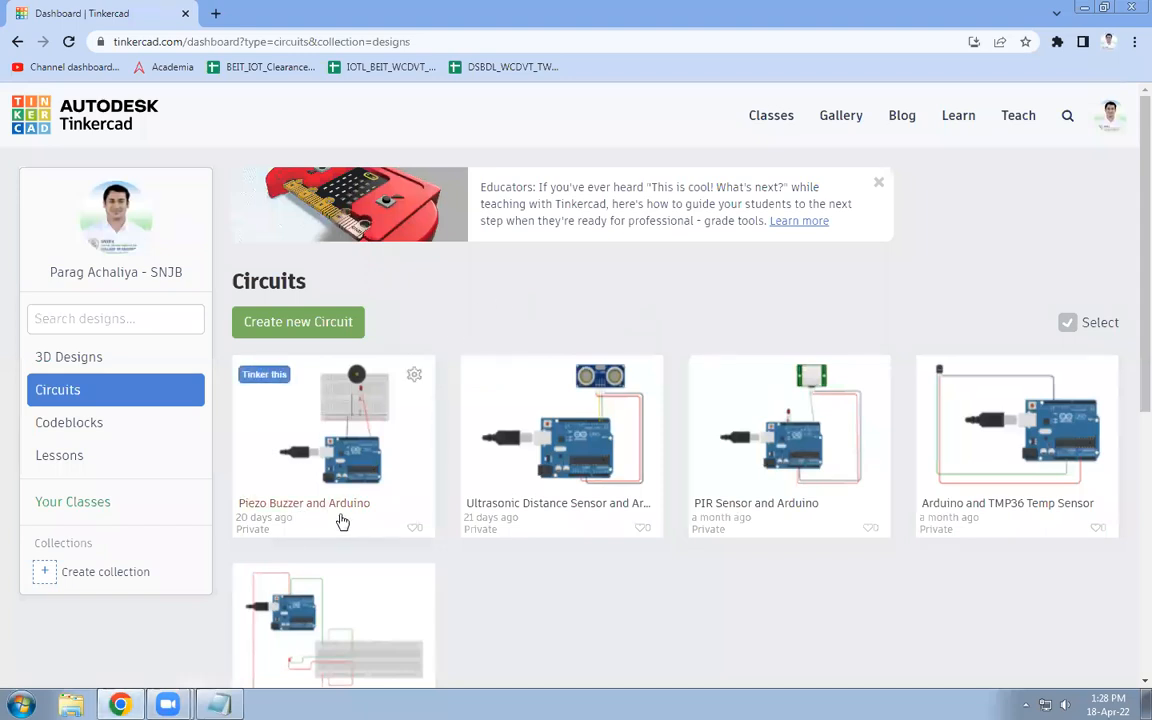
{"action": "mouse_move", "coordinate": [332, 460]}
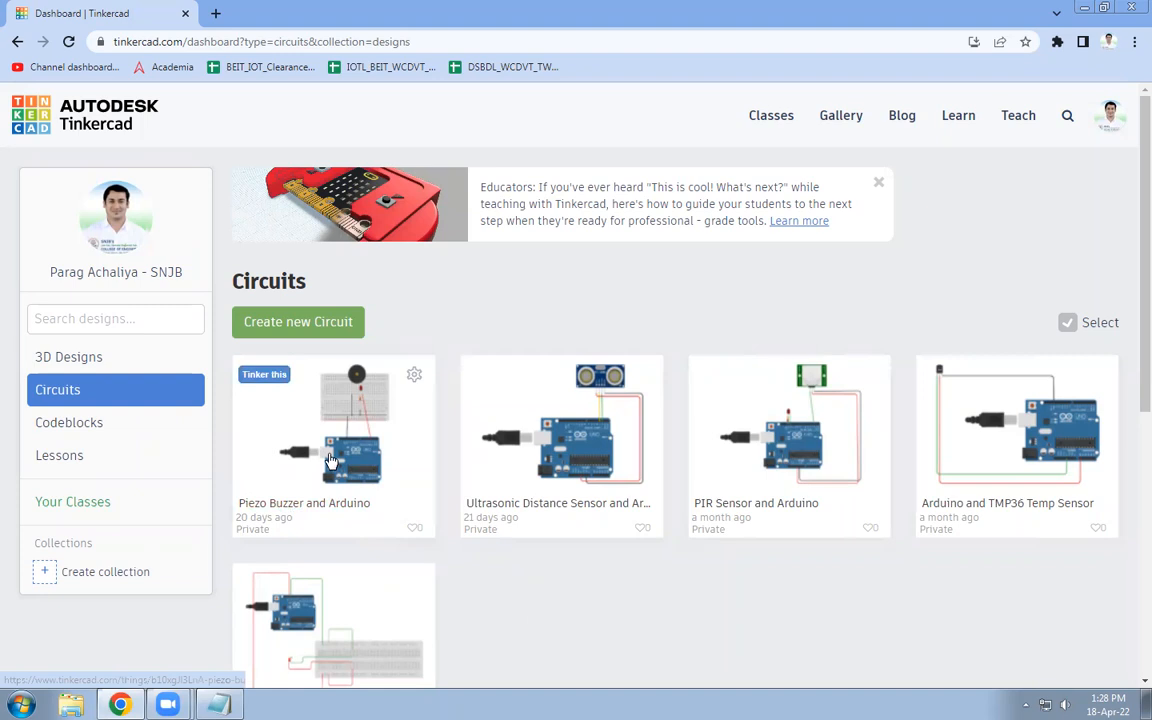
Step: Open the Piezo Buzzer and Arduino design from the Circuits dashboard
{"action": "left_click", "coordinate": [332, 420]}
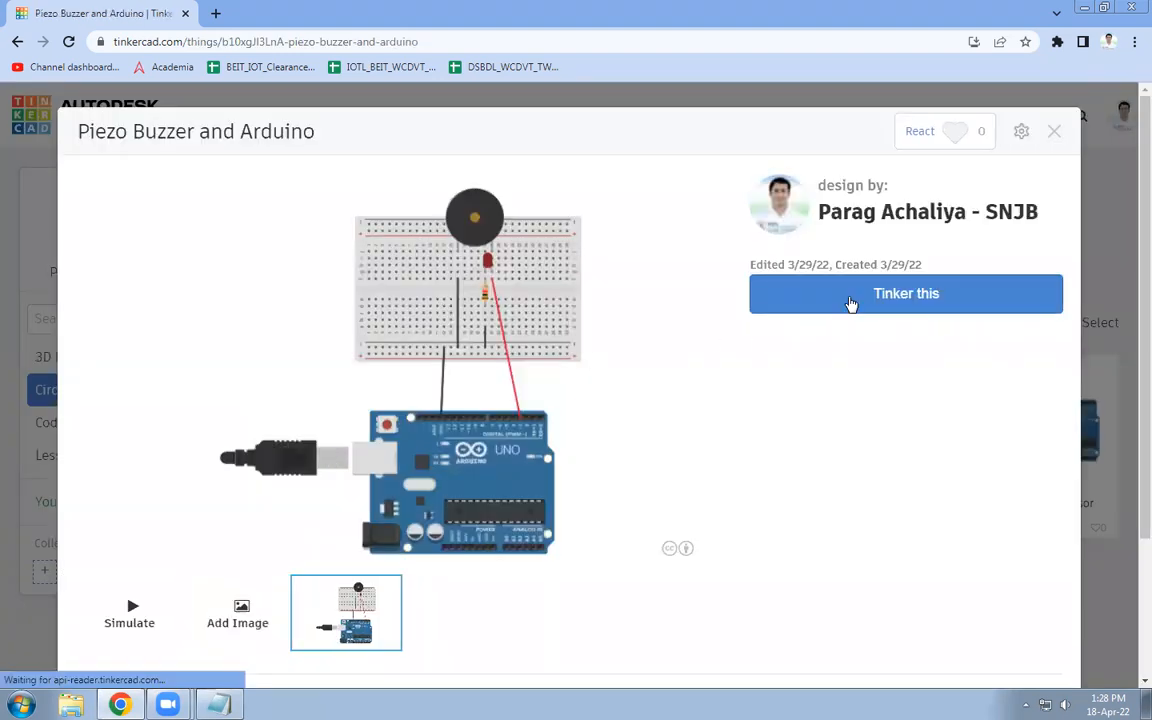
Step: Bring the design into the circuit editor via 'Tinker this'
{"action": "left_click", "coordinate": [904, 292]}
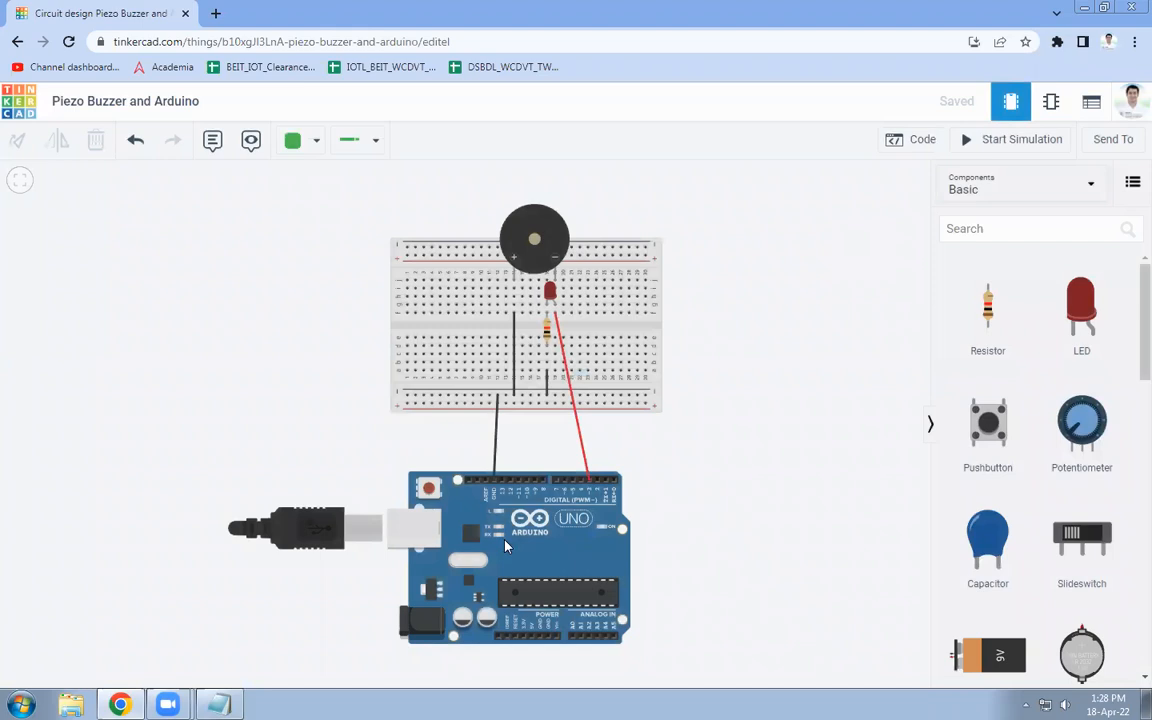
{"action": "mouse_move", "coordinate": [530, 232]}
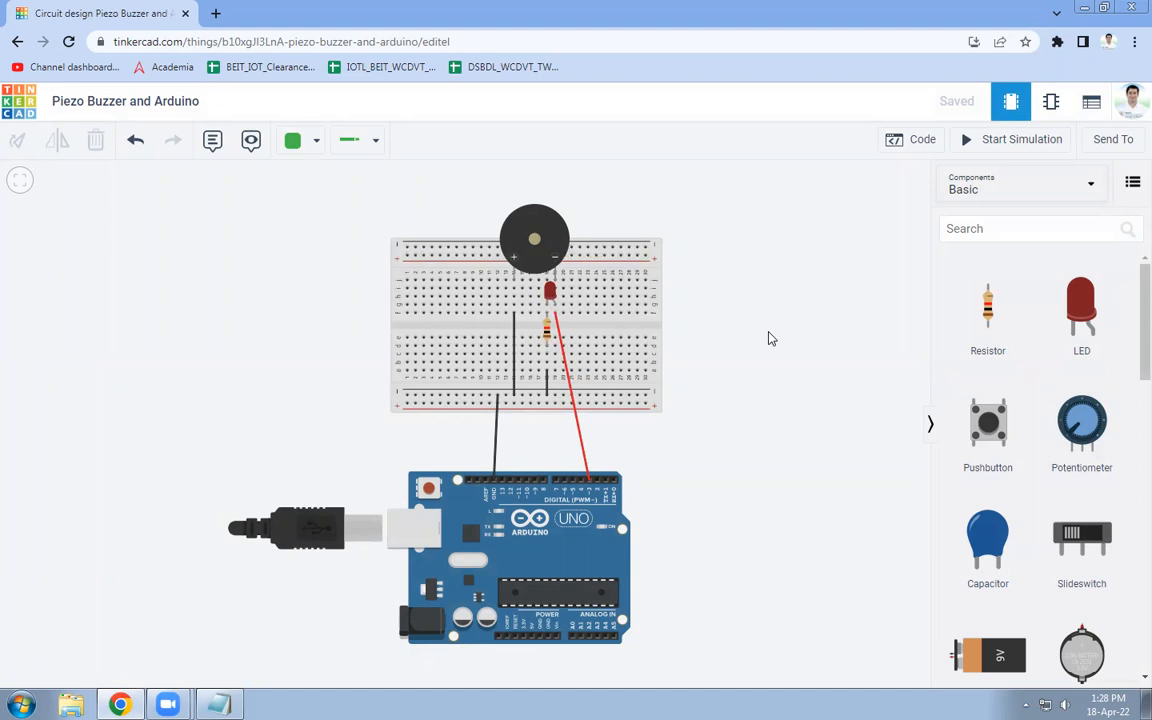
{"action": "mouse_move", "coordinate": [776, 336]}
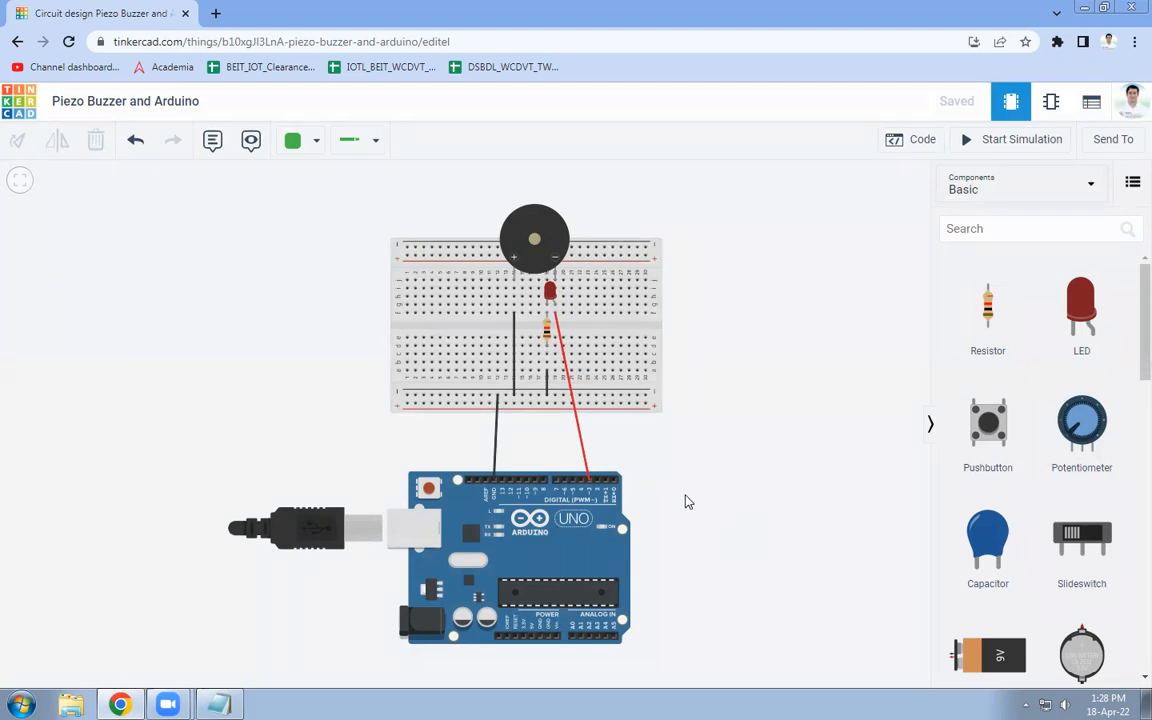
{"action": "mouse_move", "coordinate": [848, 334]}
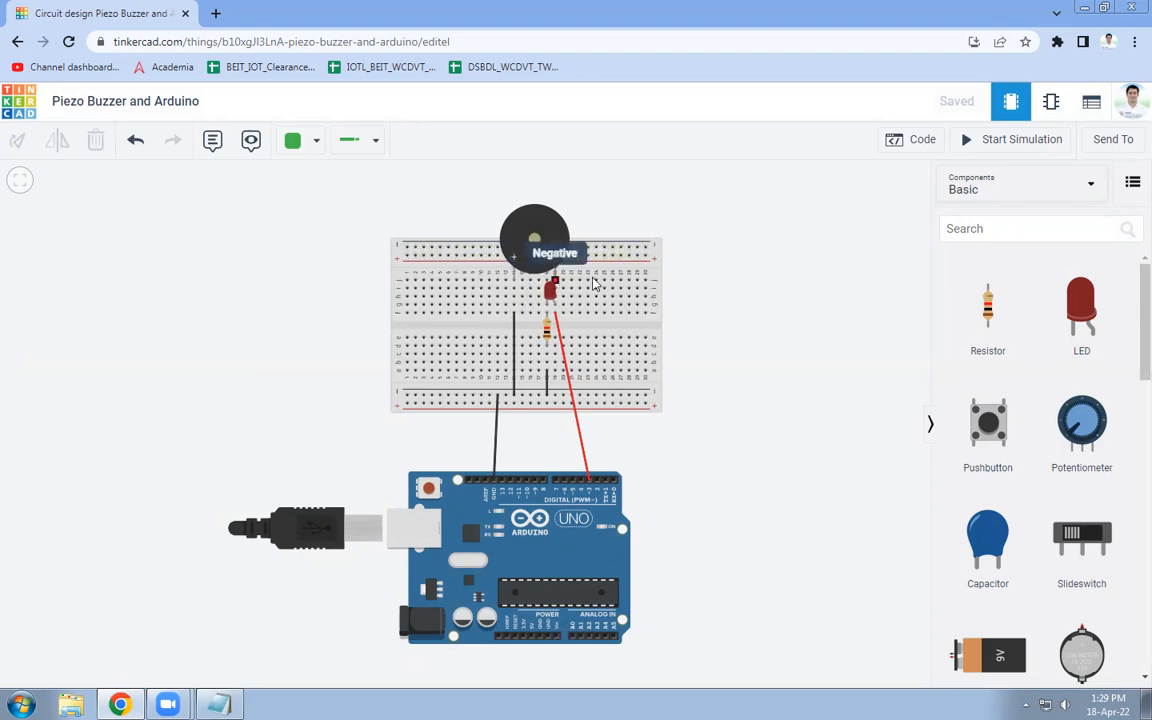
{"action": "mouse_move", "coordinate": [644, 330]}
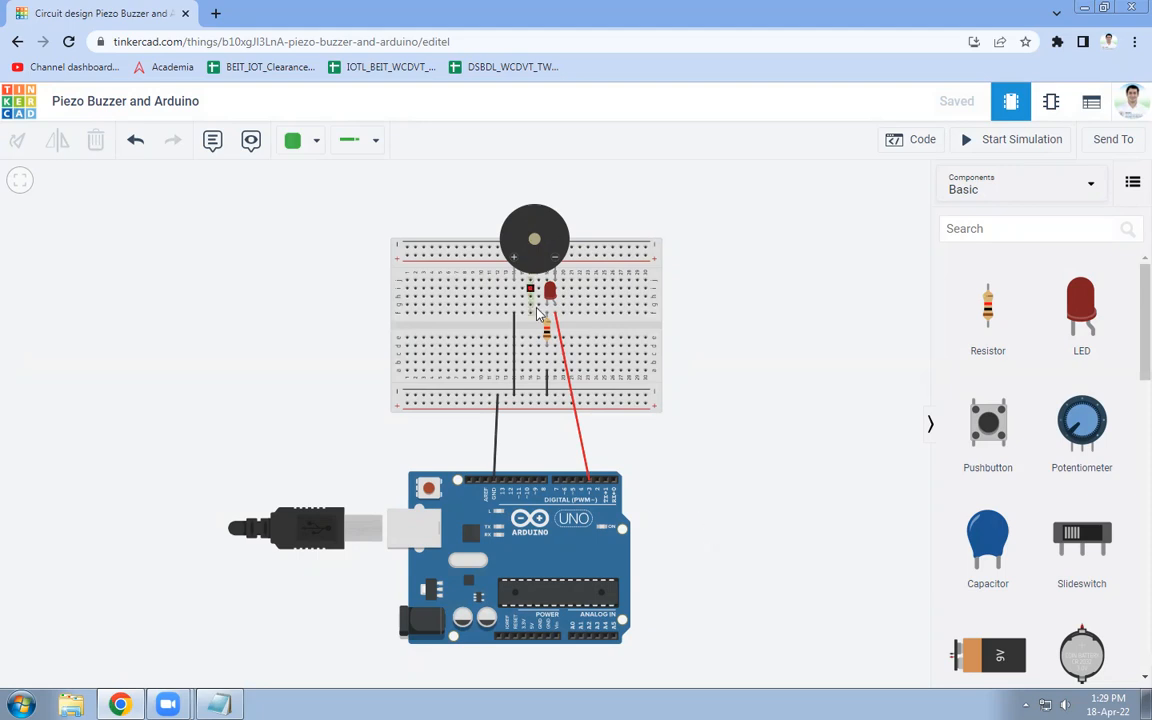
{"action": "mouse_move", "coordinate": [512, 288]}
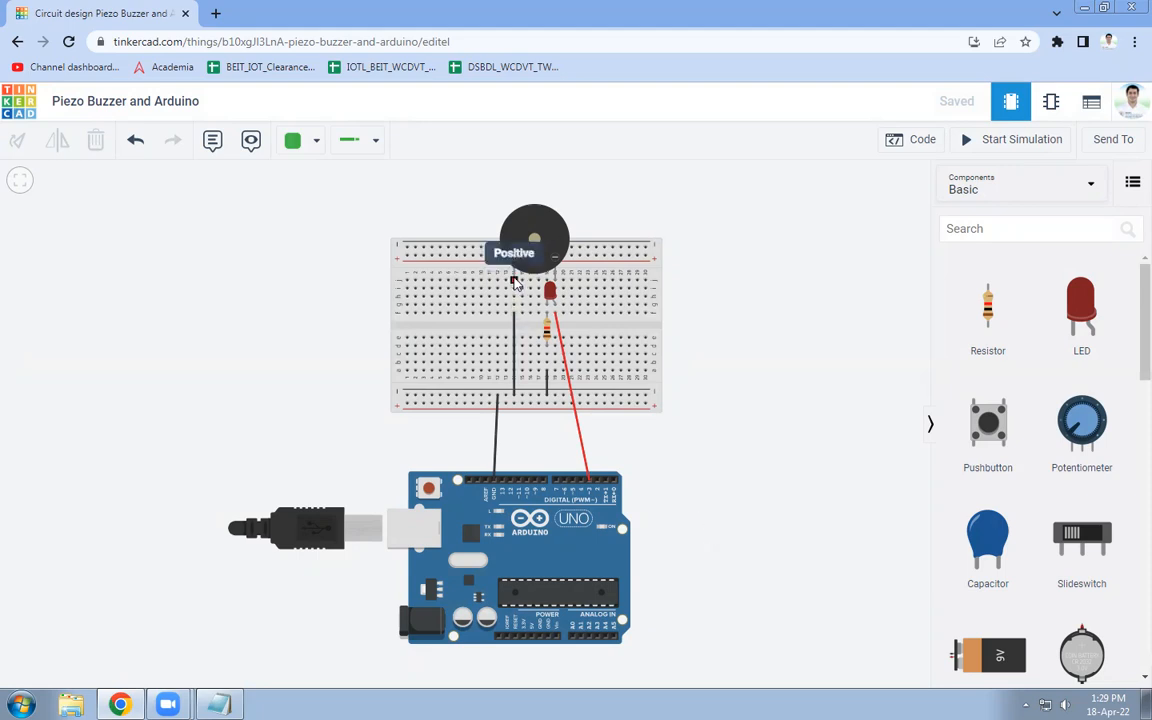
{"action": "mouse_move", "coordinate": [504, 448]}
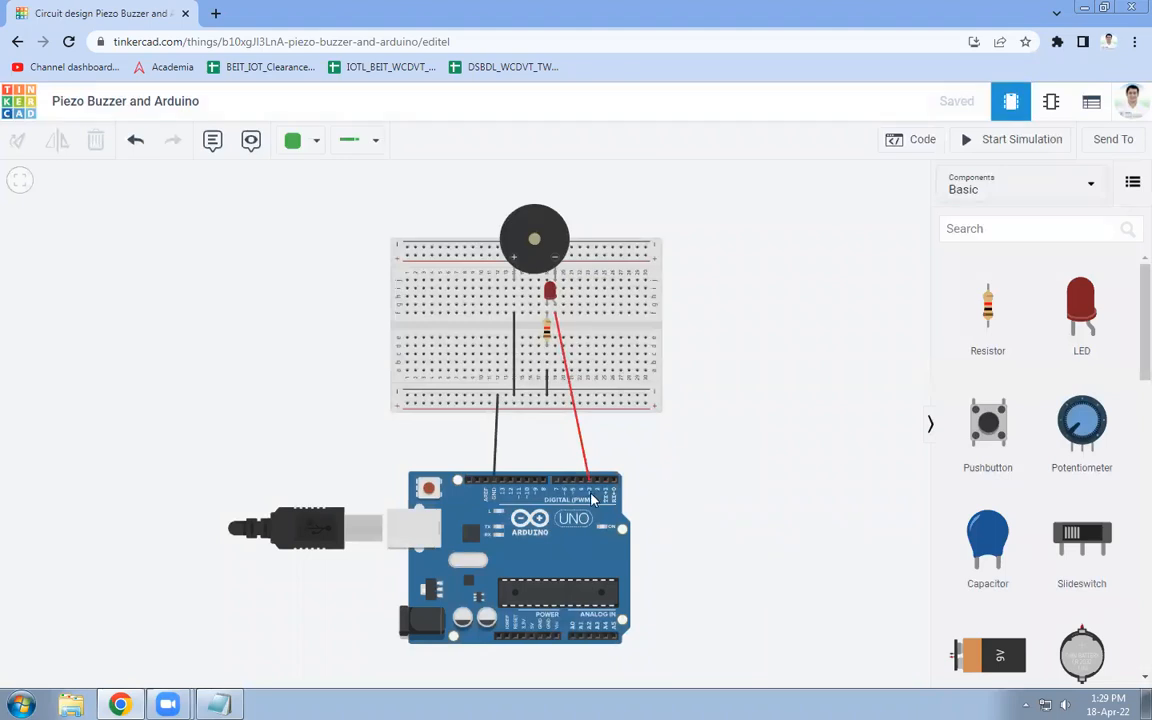
{"action": "mouse_move", "coordinate": [658, 458]}
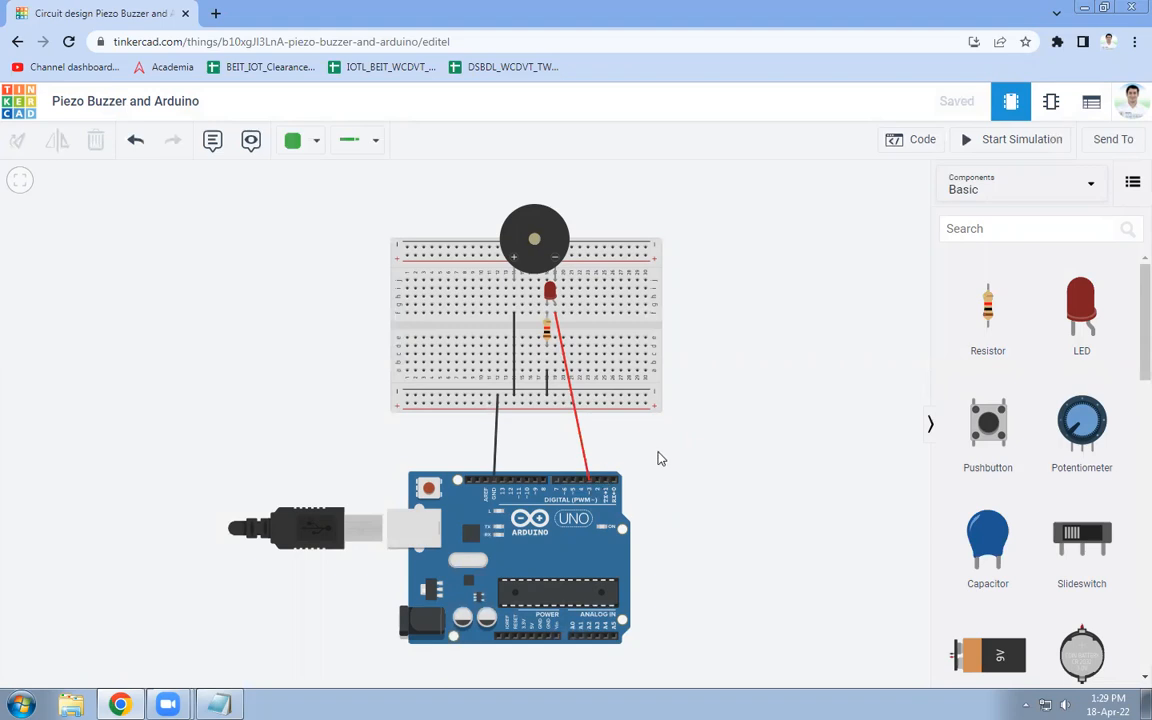
{"action": "mouse_move", "coordinate": [772, 500]}
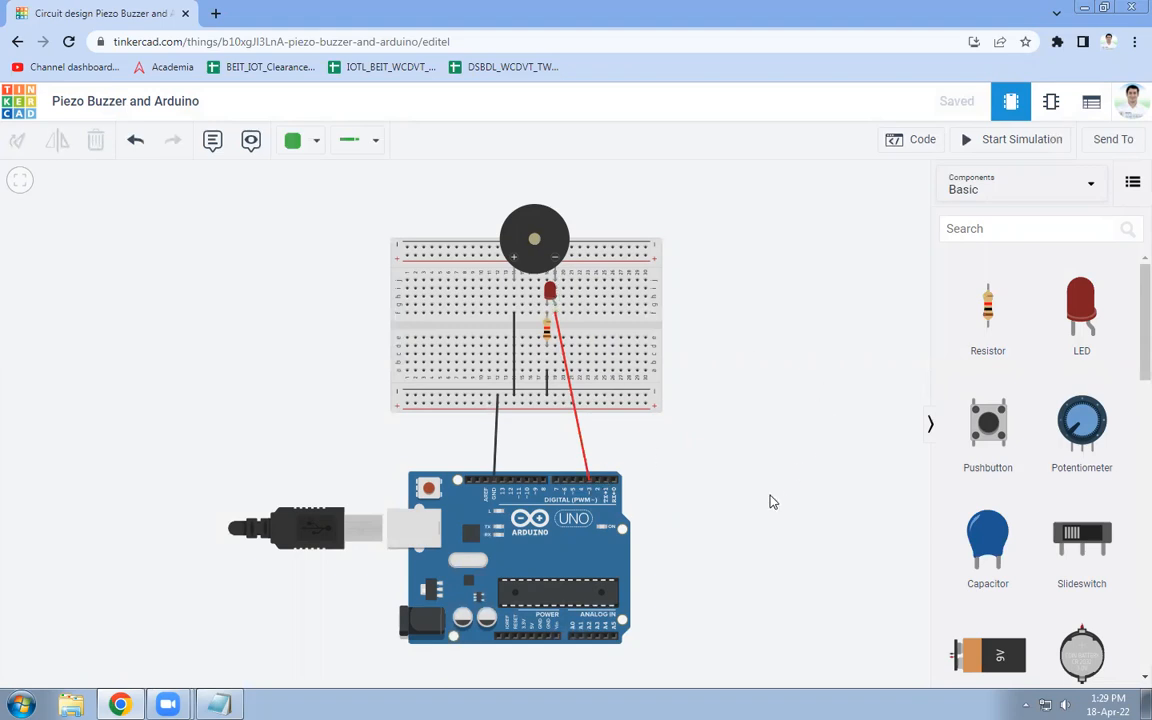
{"action": "mouse_move", "coordinate": [756, 512]}
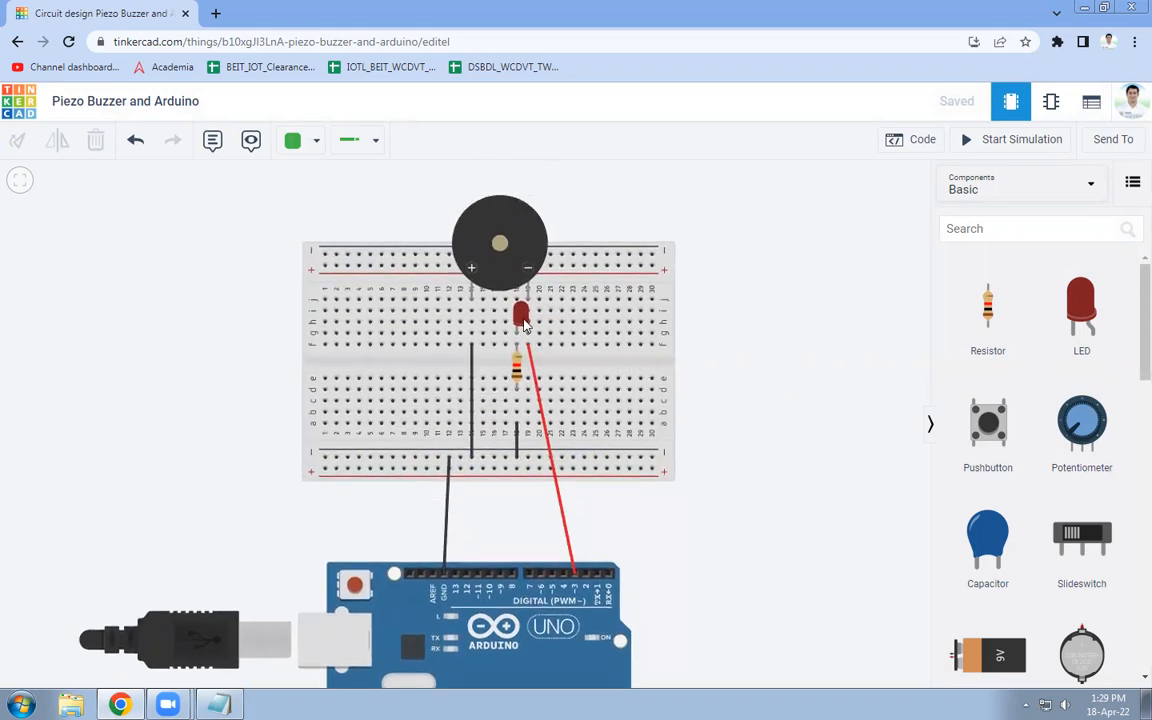
{"action": "mouse_move", "coordinate": [612, 548]}
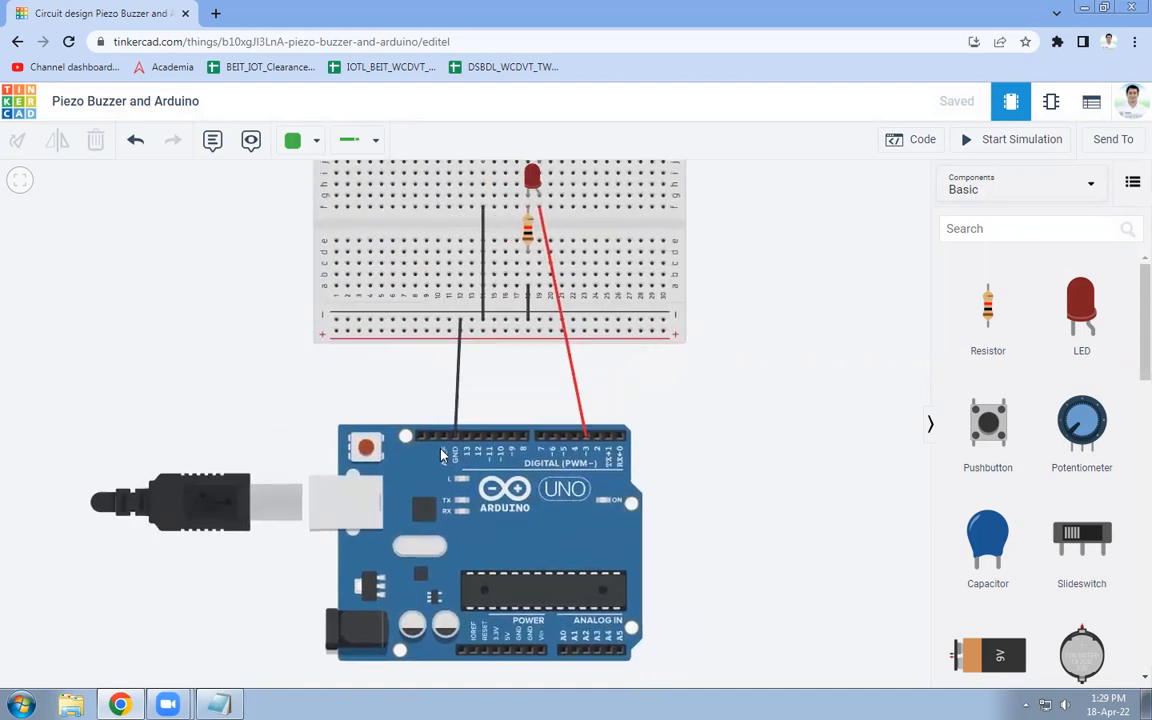
{"action": "mouse_move", "coordinate": [588, 442]}
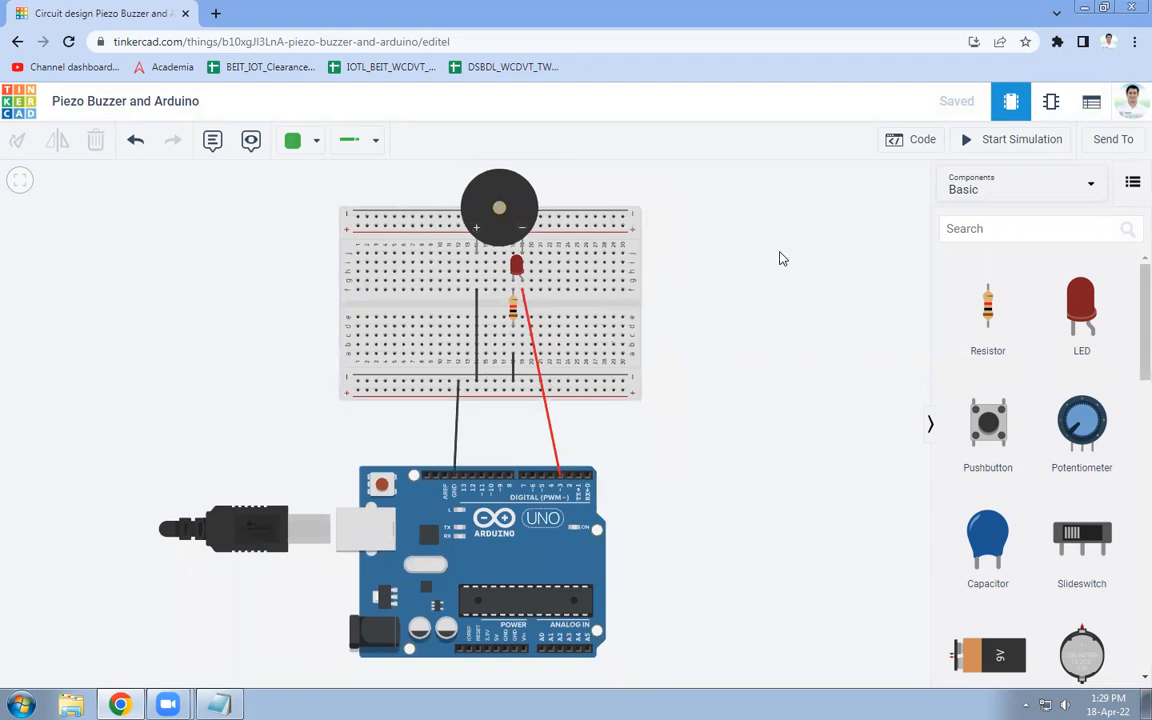
Step: Show the Arduino blink sketch that toggles pin 3 each second
{"action": "left_click", "coordinate": [910, 140]}
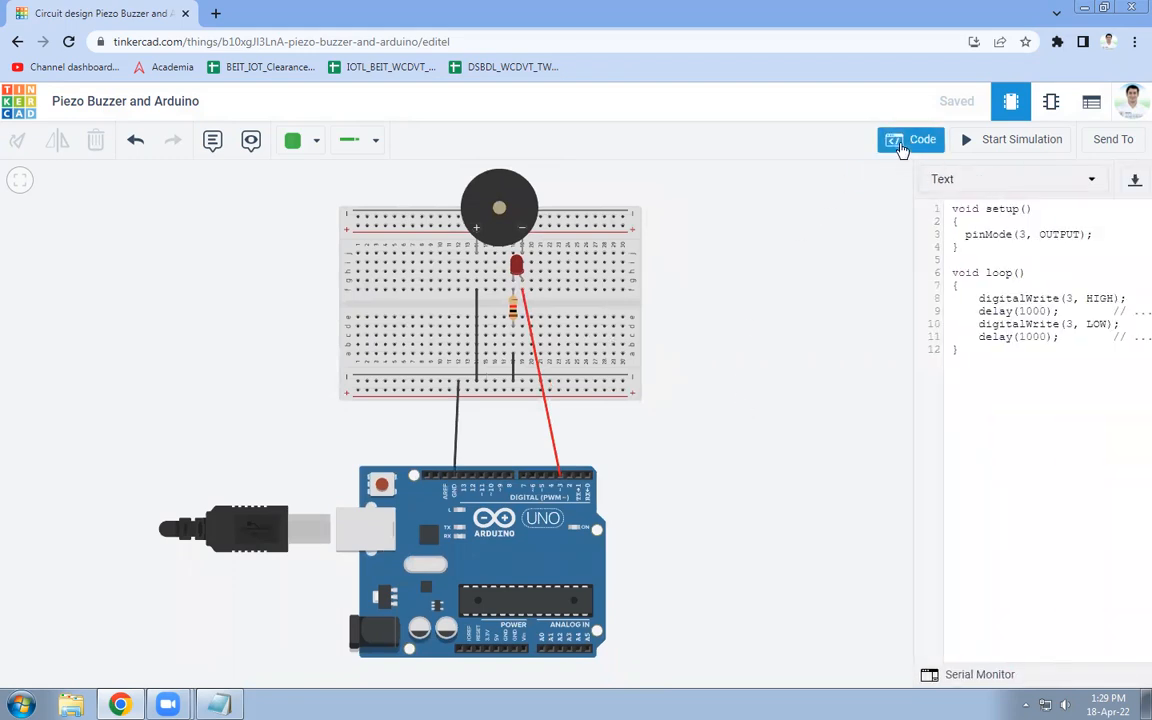
{"action": "left_click", "coordinate": [910, 140]}
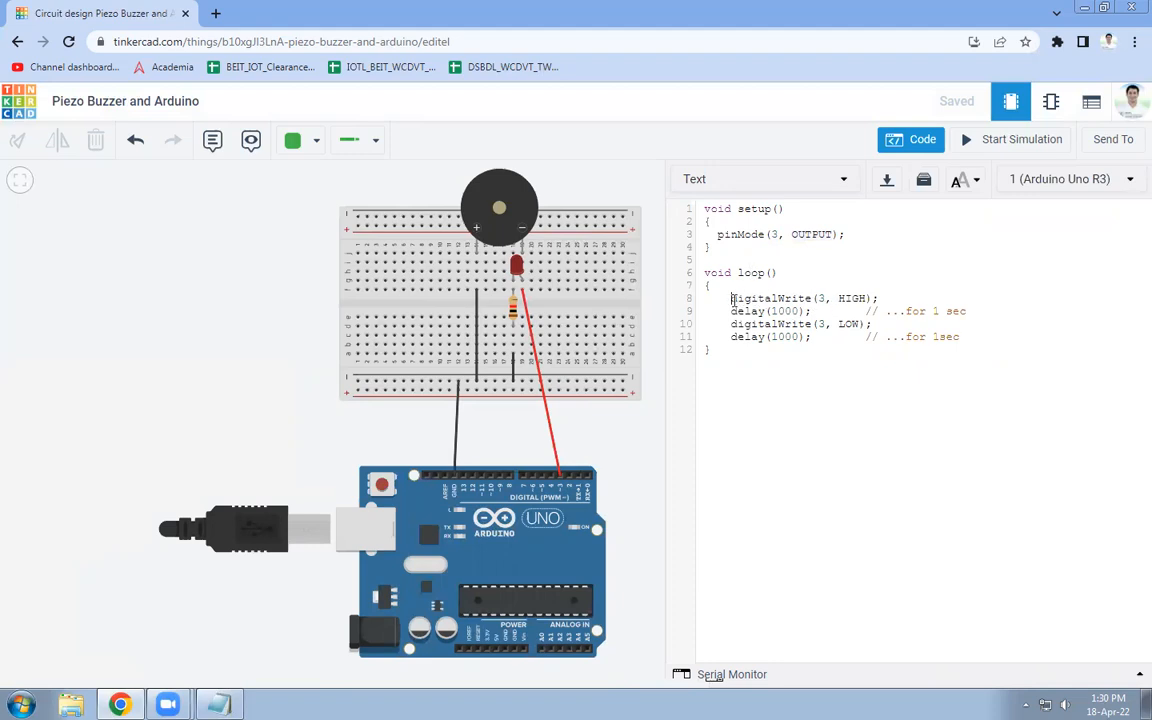
{"action": "double_click", "coordinate": [770, 298]}
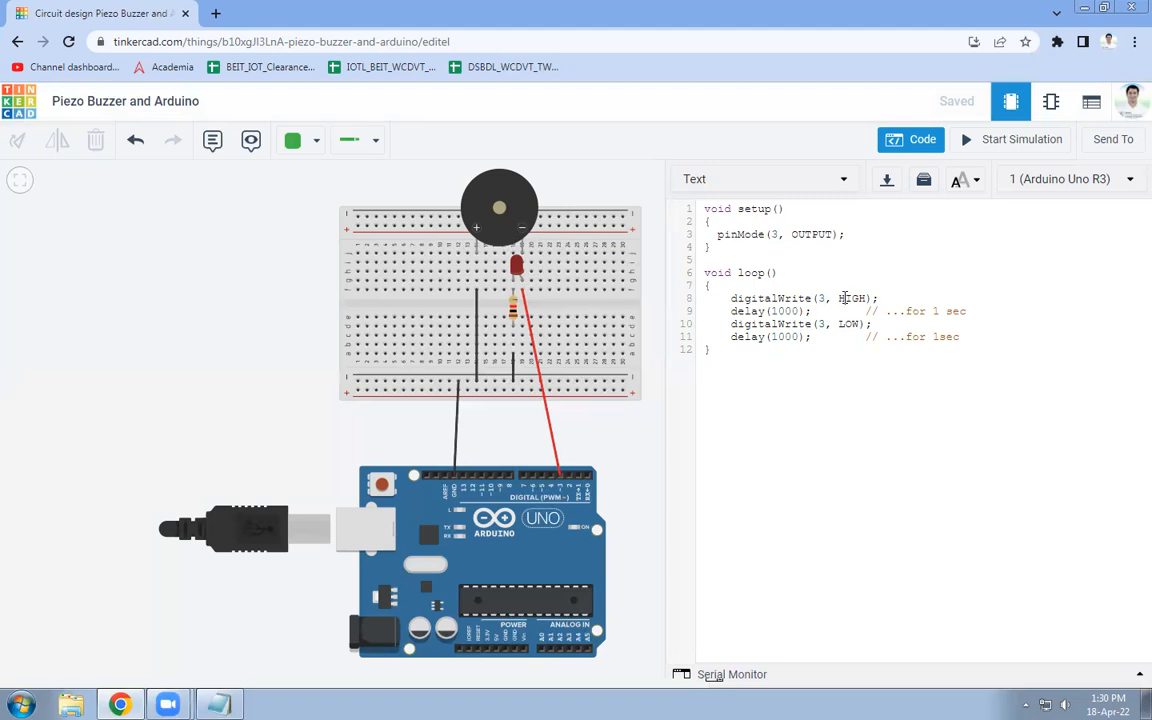
{"action": "double_click", "coordinate": [768, 312]}
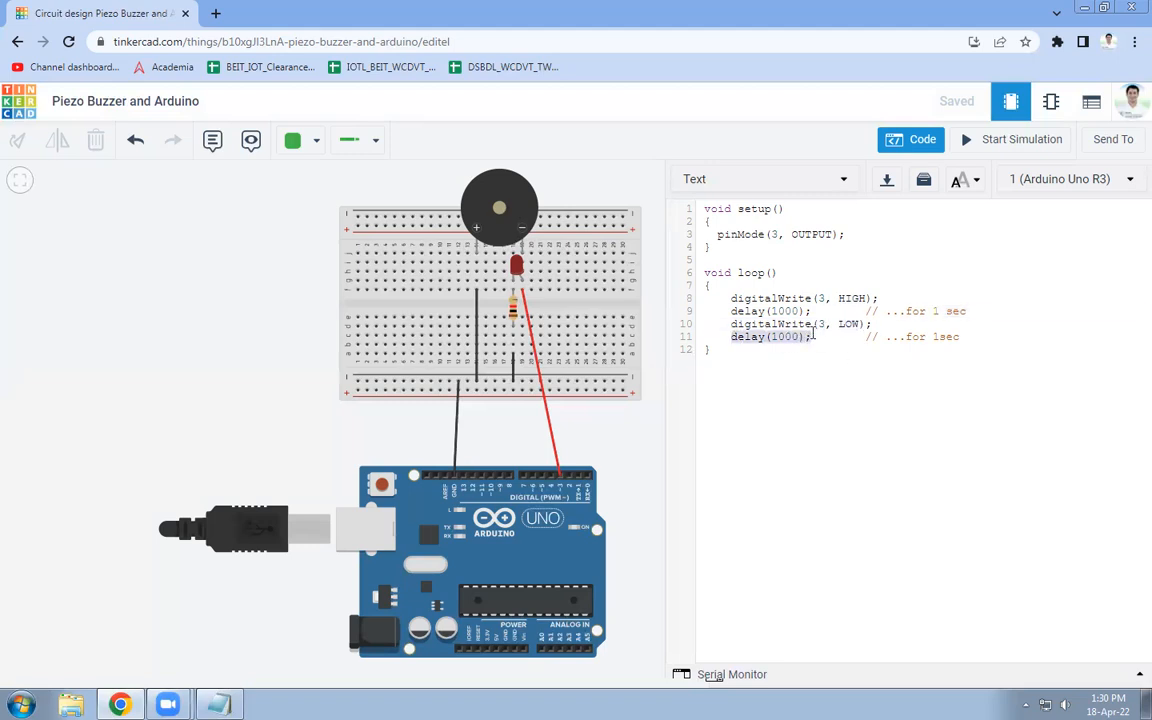
{"action": "left_click", "coordinate": [710, 348]}
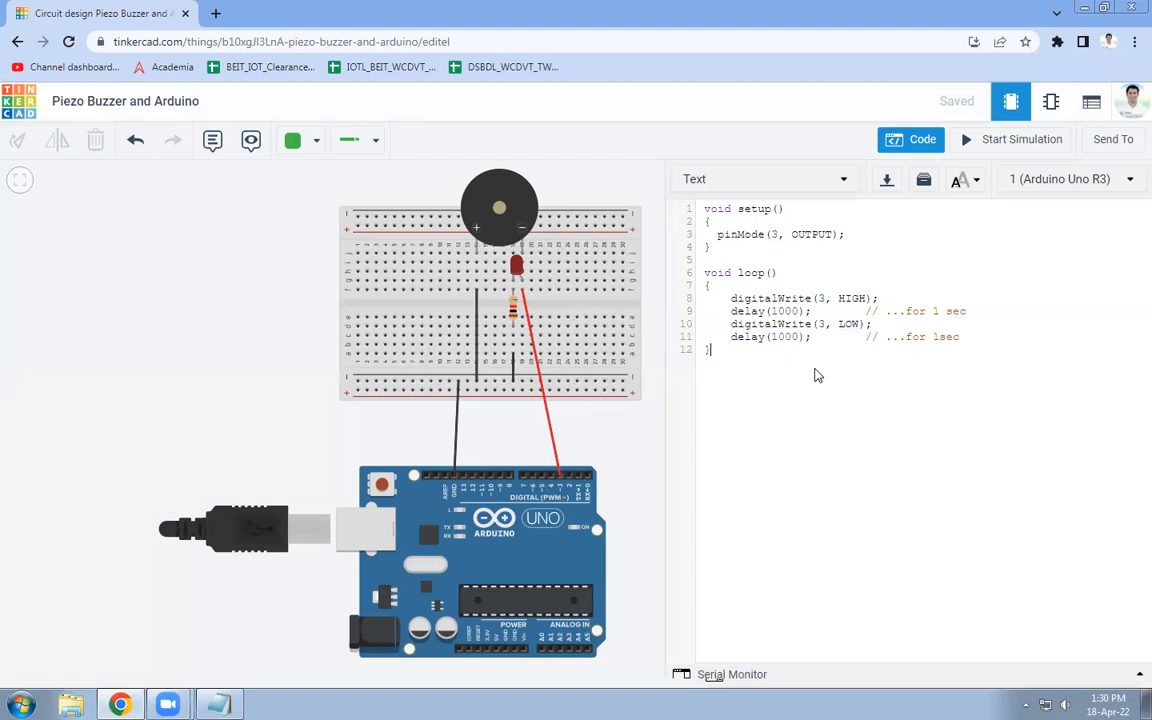
{"action": "mouse_move", "coordinate": [992, 406]}
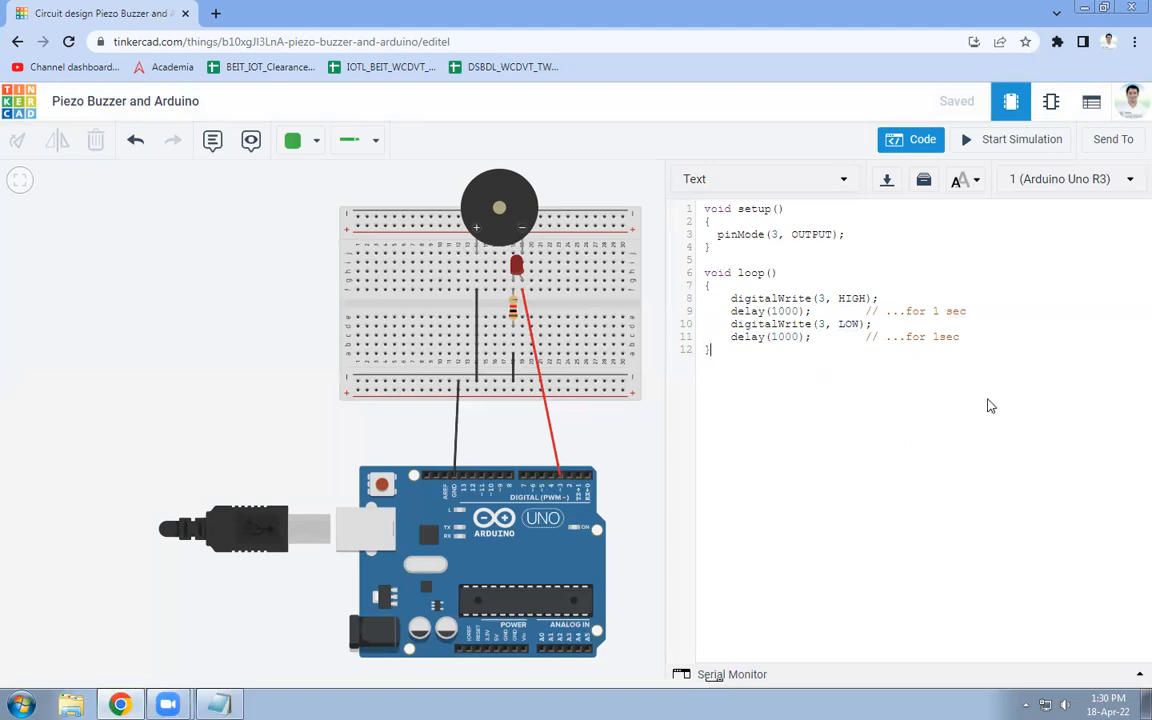
{"action": "mouse_move", "coordinate": [1004, 140]}
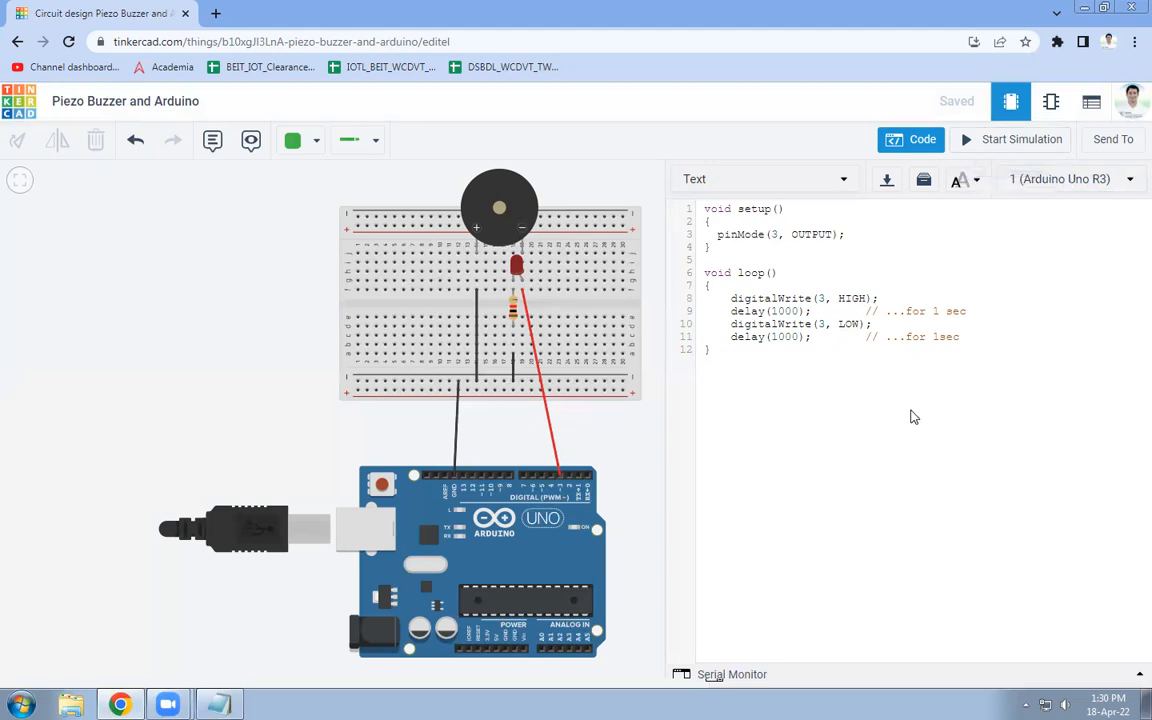
{"action": "mouse_move", "coordinate": [1022, 140]}
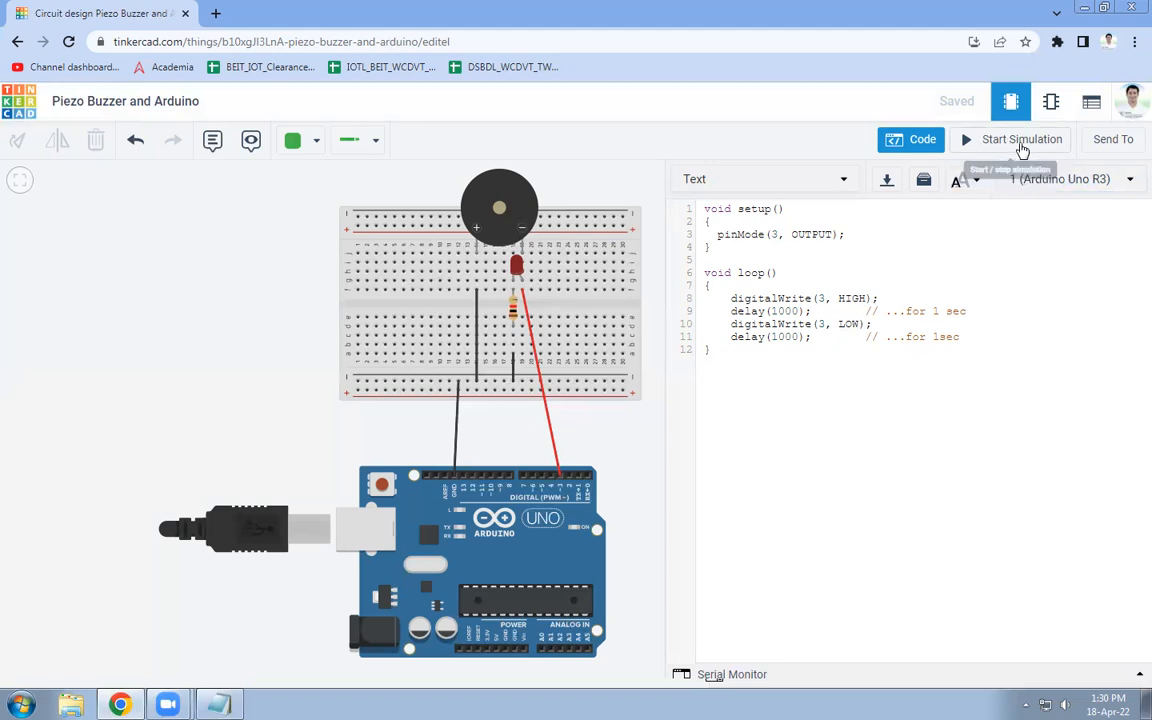
{"action": "left_click", "coordinate": [1020, 140]}
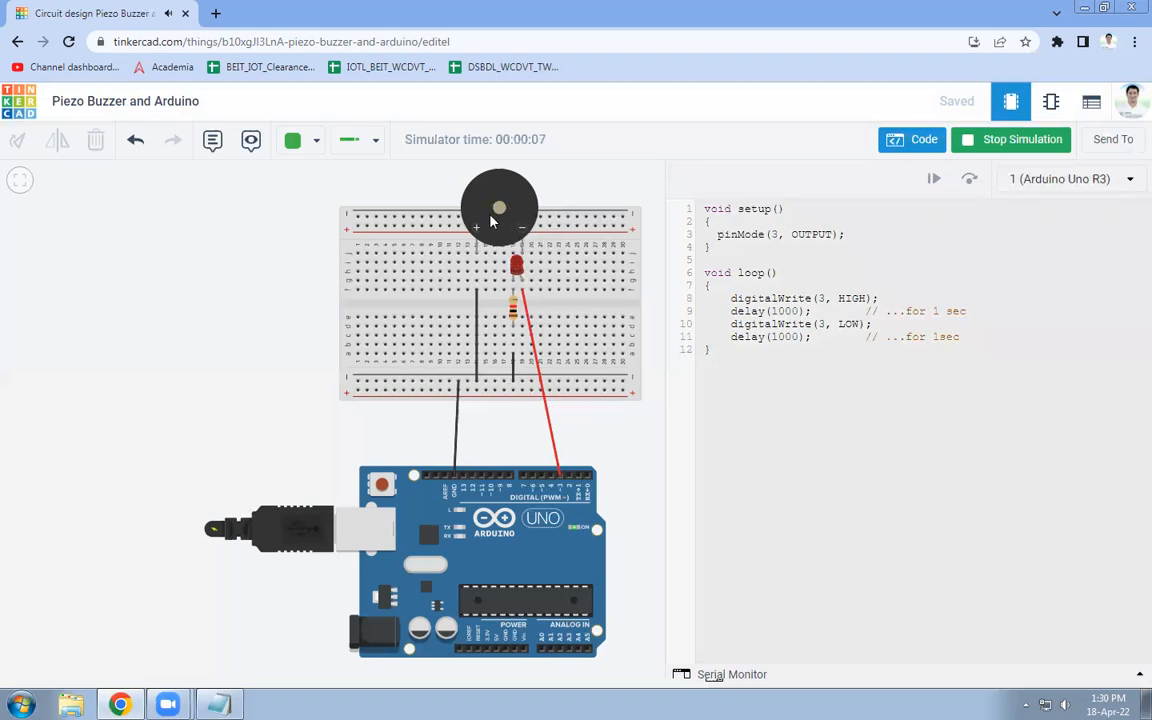
{"action": "mouse_move", "coordinate": [290, 322]}
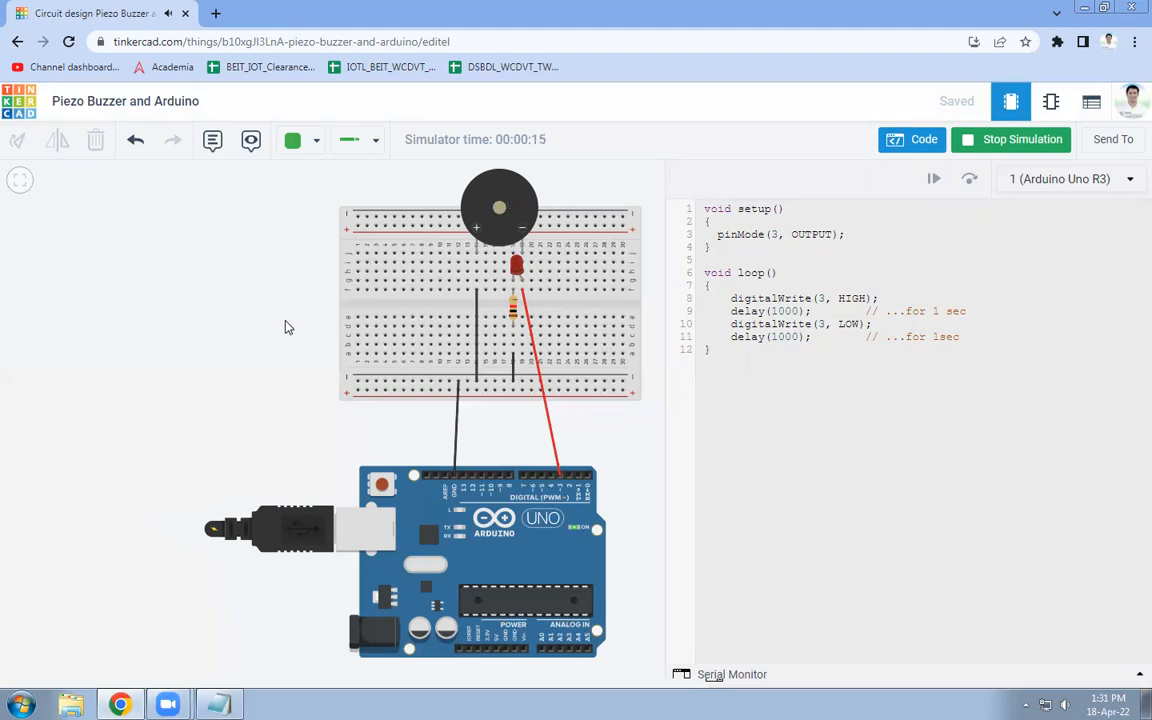
{"action": "mouse_move", "coordinate": [482, 212]}
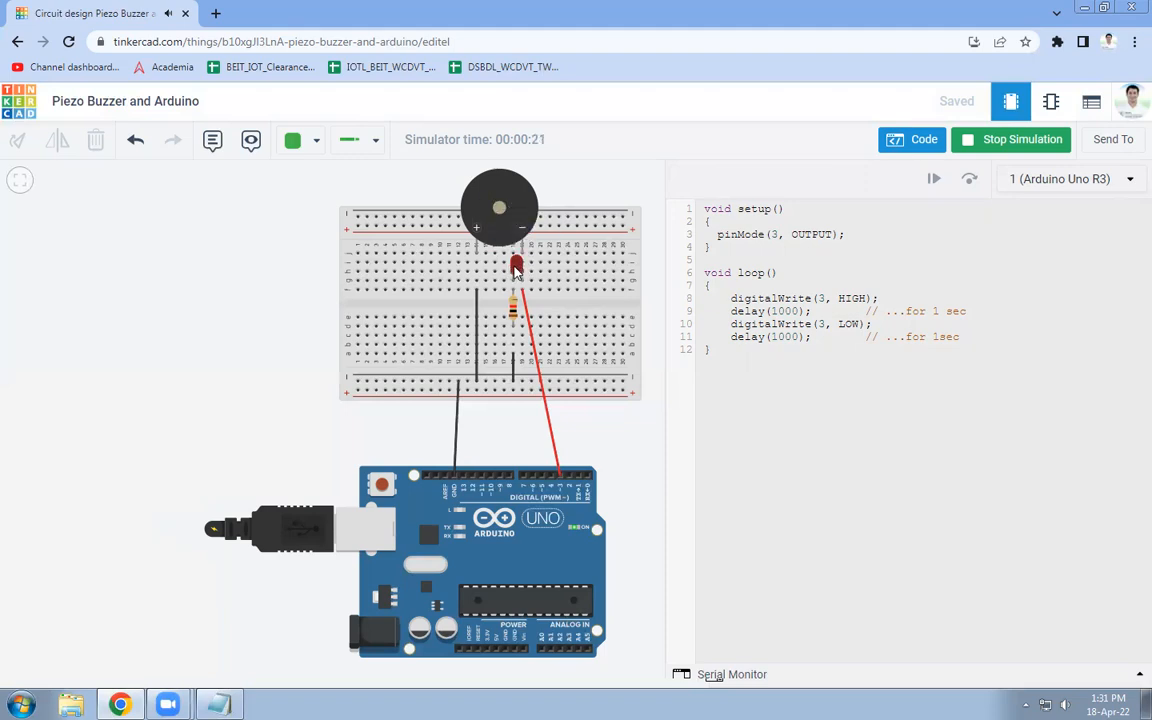
{"action": "mouse_move", "coordinate": [656, 272]}
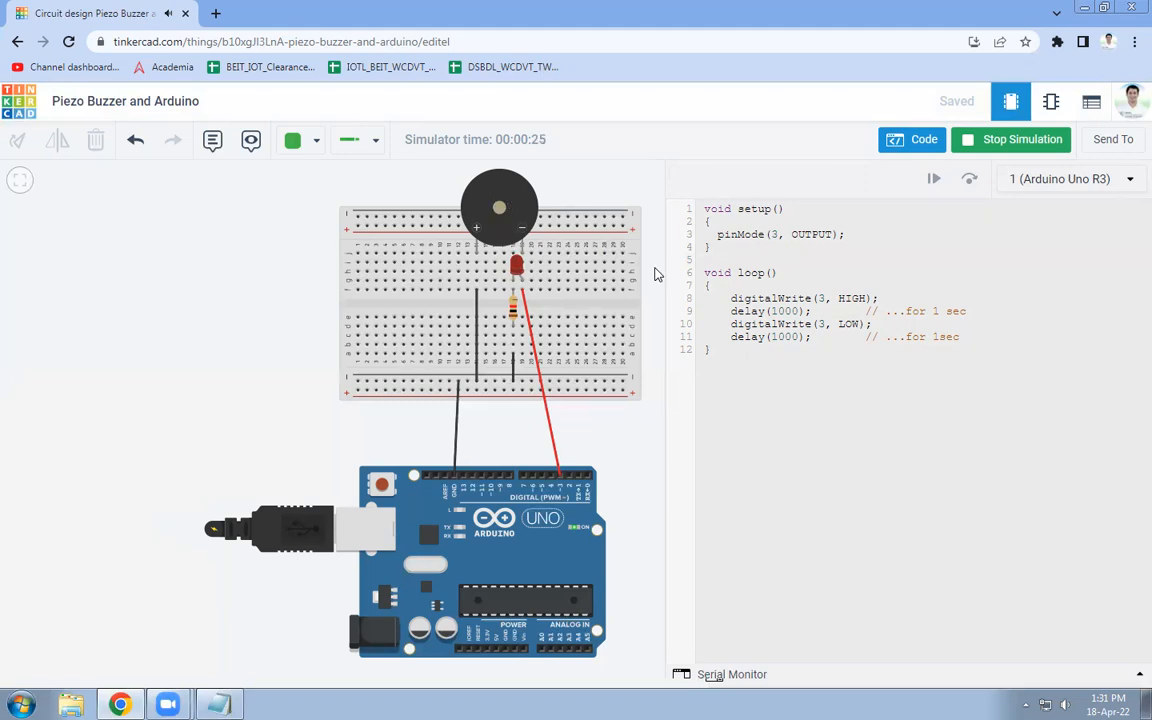
{"action": "mouse_move", "coordinate": [824, 496]}
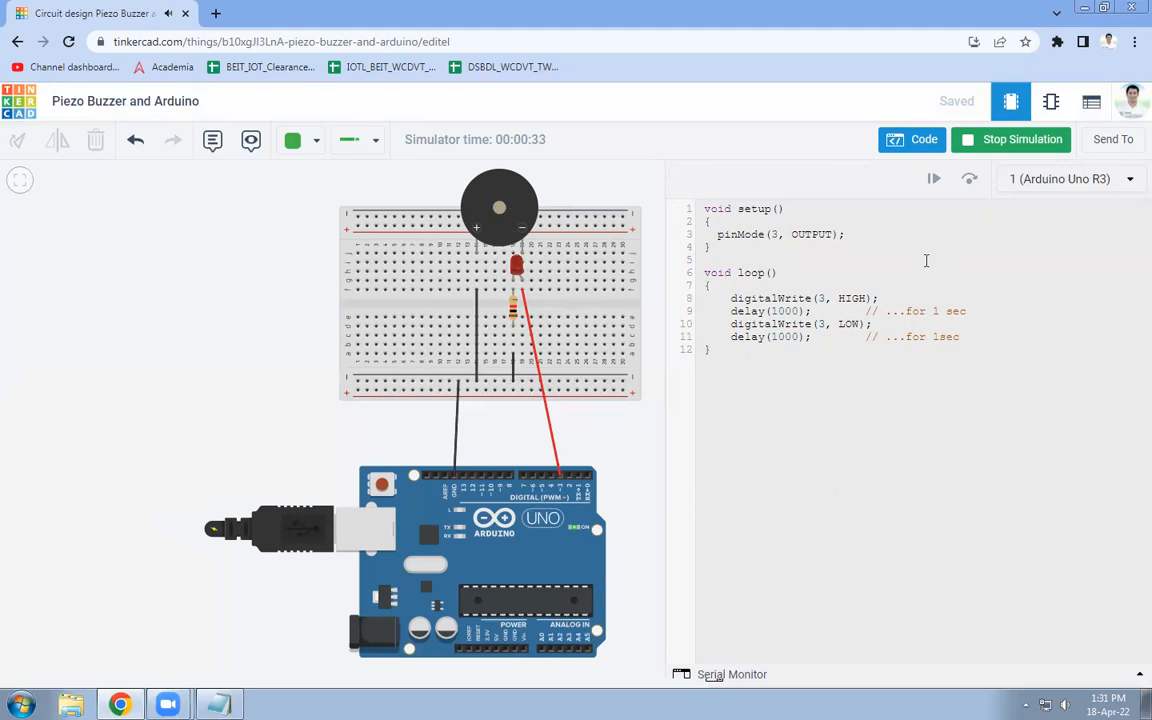
{"action": "mouse_move", "coordinate": [912, 140]}
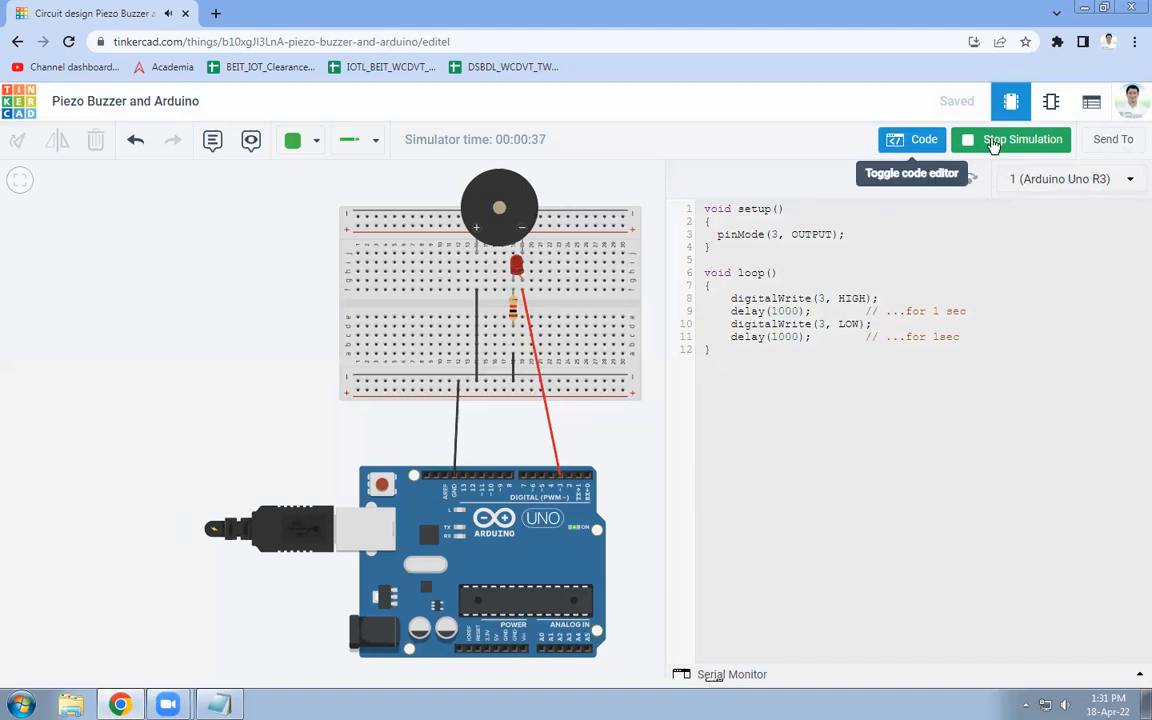
{"action": "left_click", "coordinate": [1020, 140]}
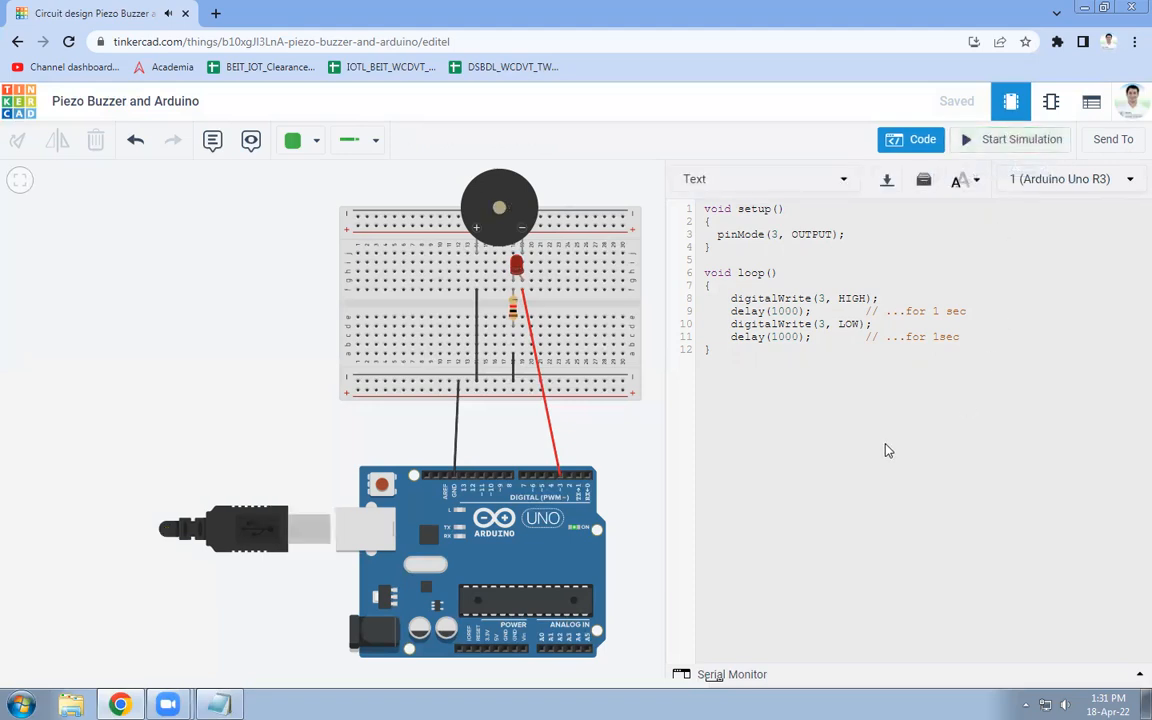